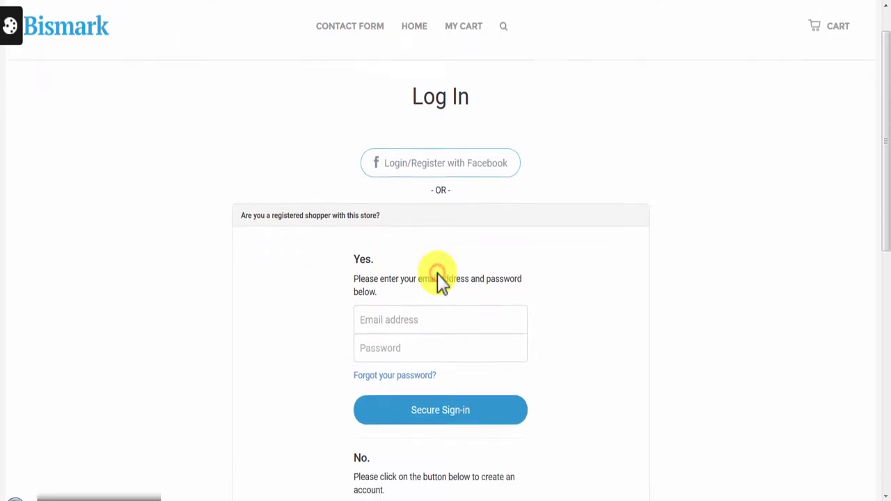
# Reach the storefront Lost Password page from the login page's 'Forgot your password?' link.
pyautogui.scroll(-3)
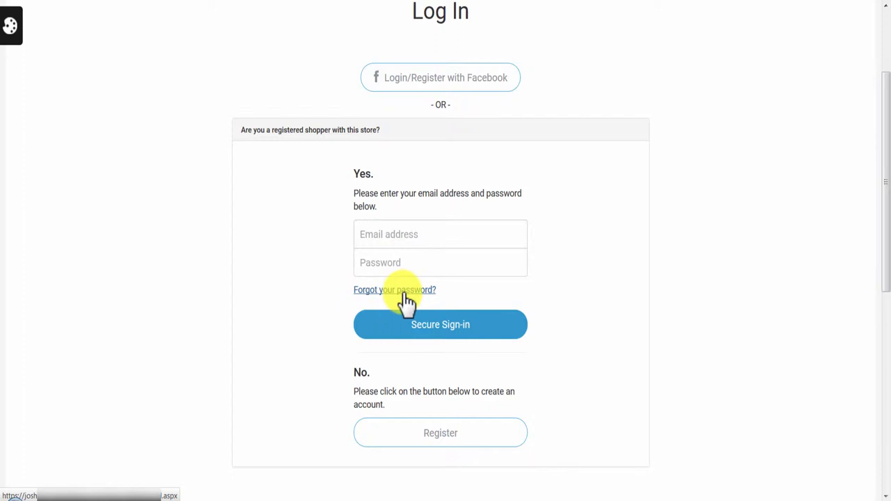
pyautogui.click(395, 289)
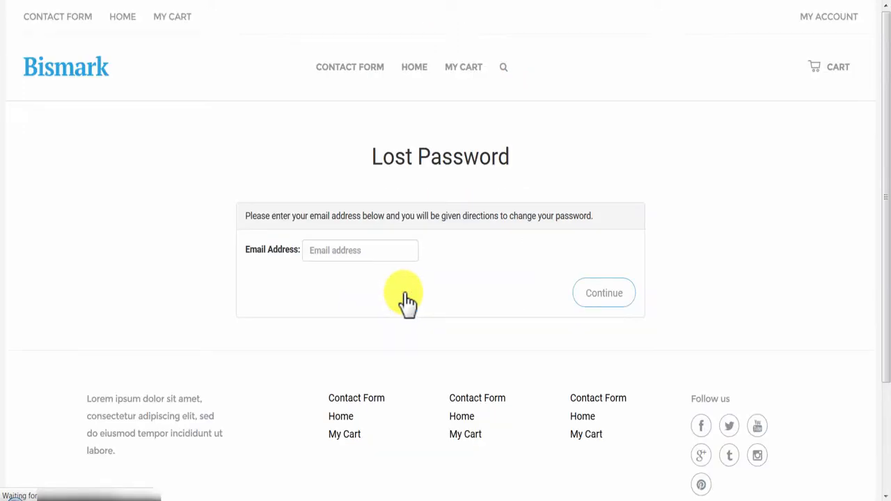
pyautogui.click(359, 251)
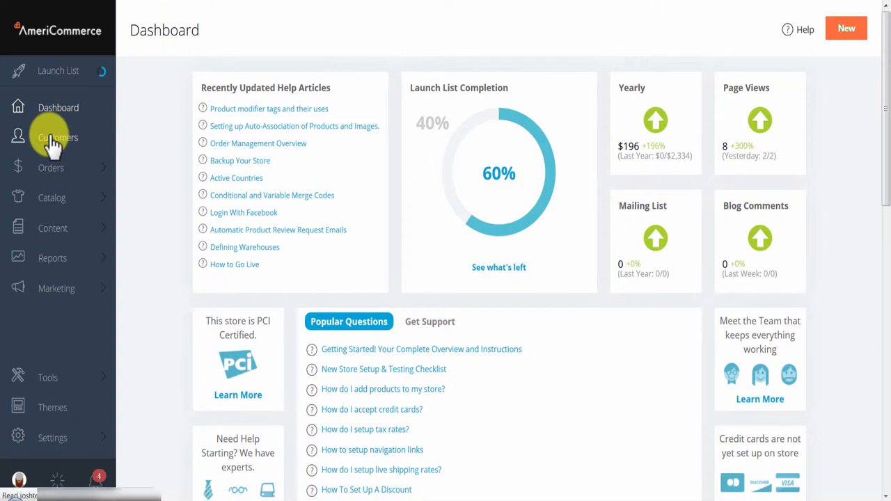
# Open customer number 29's Edit Customer record from the admin Customers list.
pyautogui.click(59, 138)
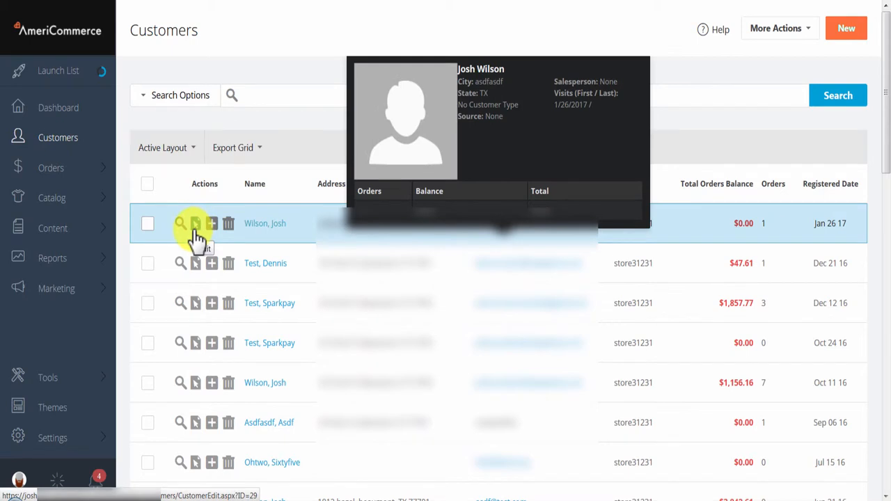
pyautogui.click(195, 223)
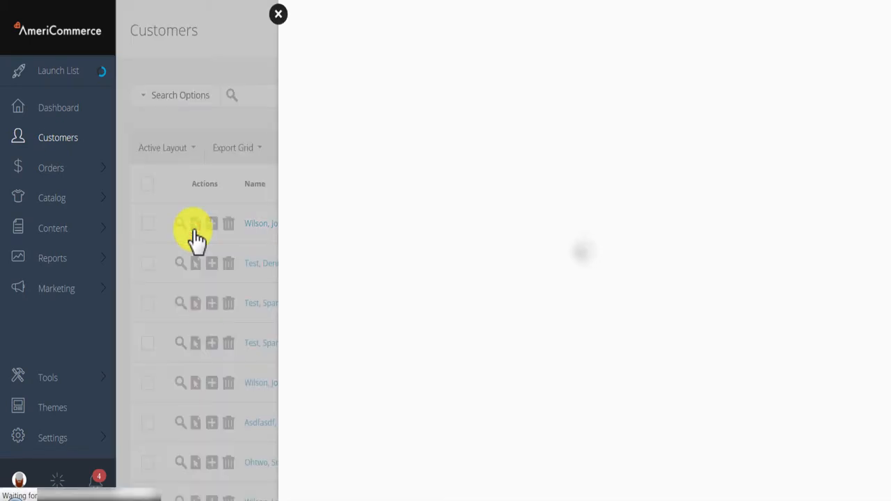
pyautogui.click(195, 223)
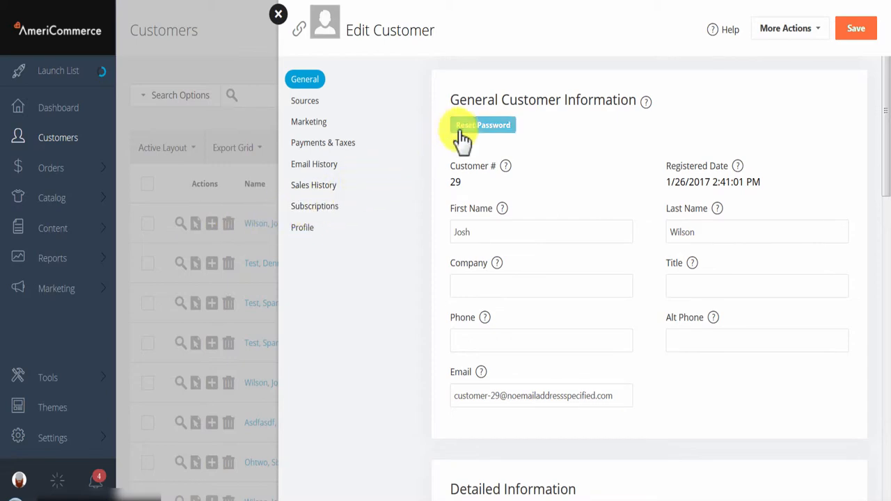
# Reset customer 29's password with a new password entered twice and confirm the reset.
pyautogui.click(482, 125)
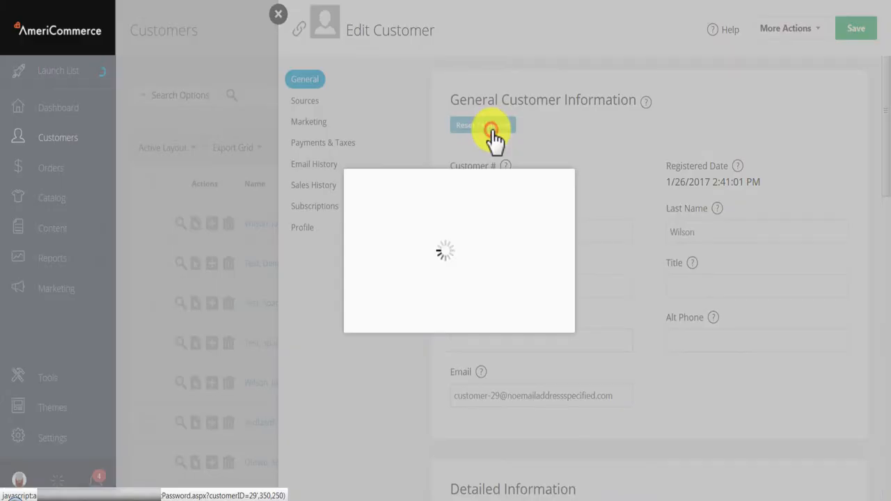
pyautogui.click(482, 125)
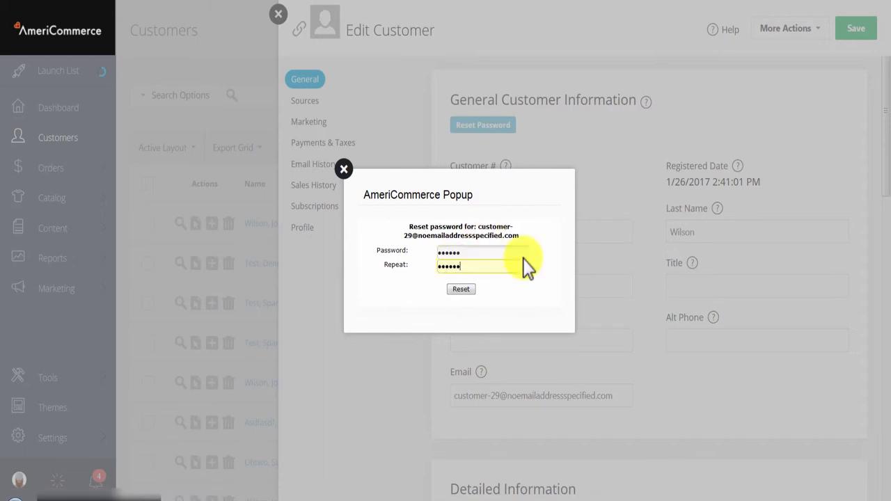
pyautogui.click(461, 289)
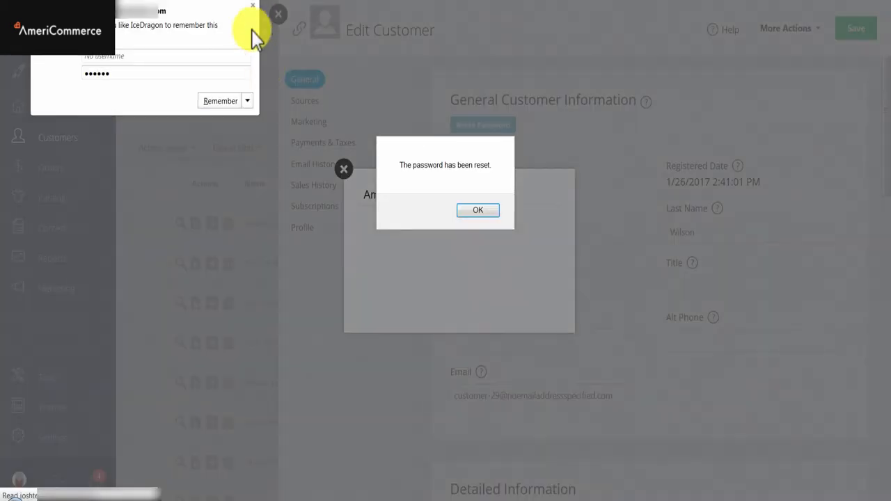
pyautogui.click(478, 210)
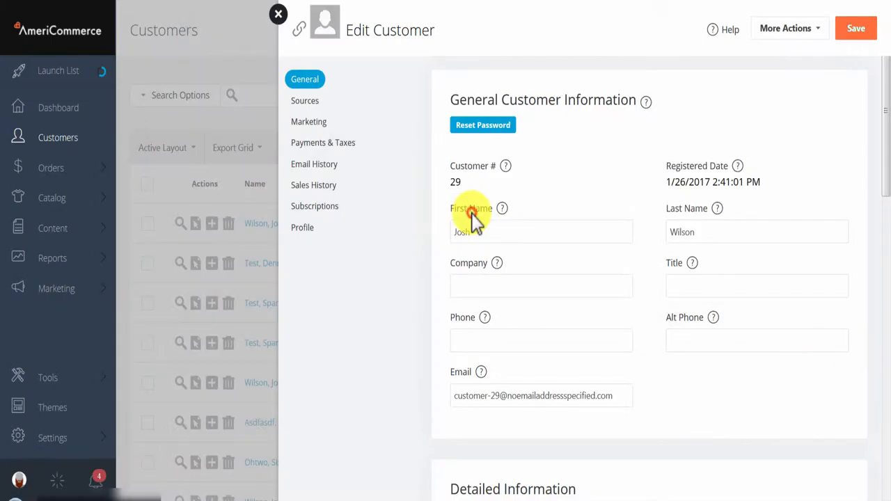
pyautogui.moveTo(396, 237)
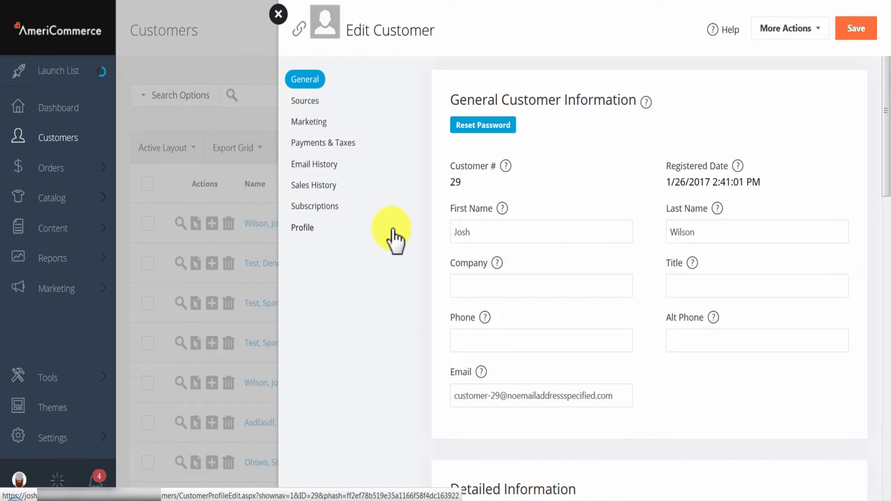
pyautogui.moveTo(21, 443)
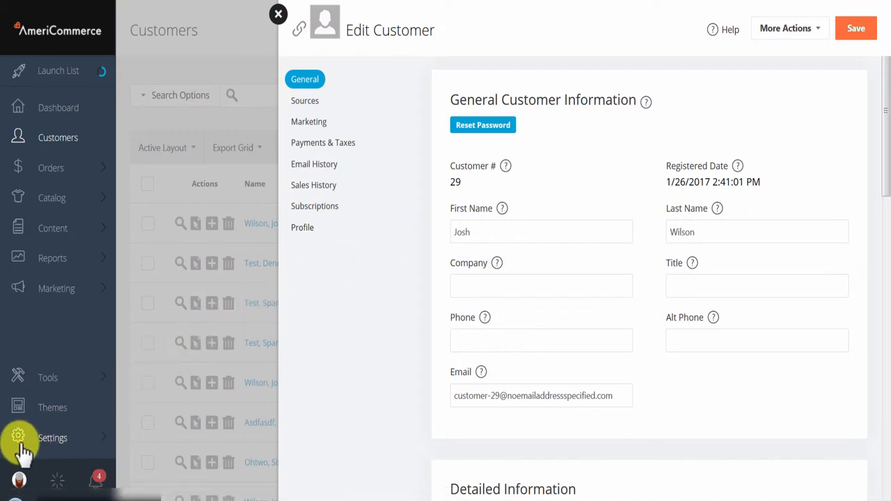
pyautogui.click(53, 438)
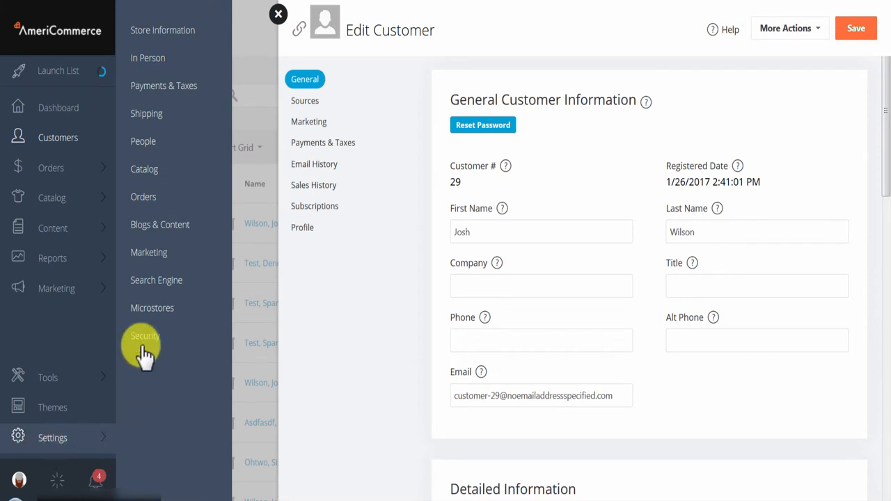
pyautogui.click(145, 336)
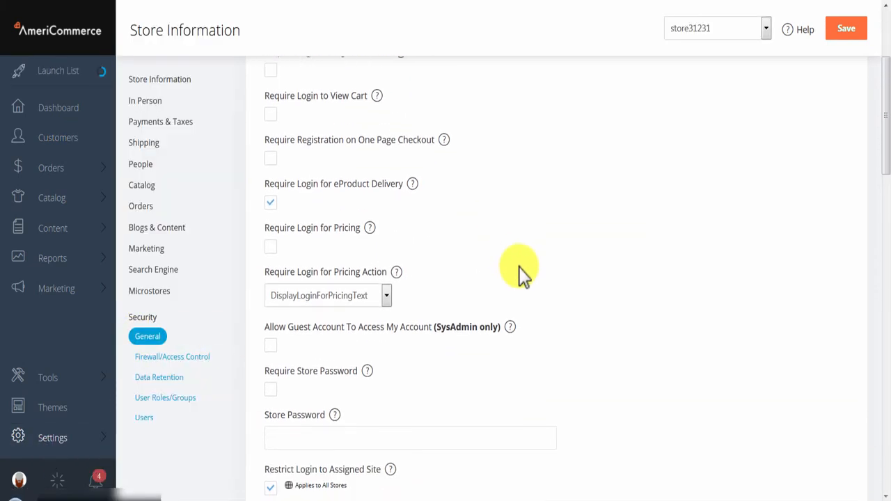
pyautogui.scroll(-3)
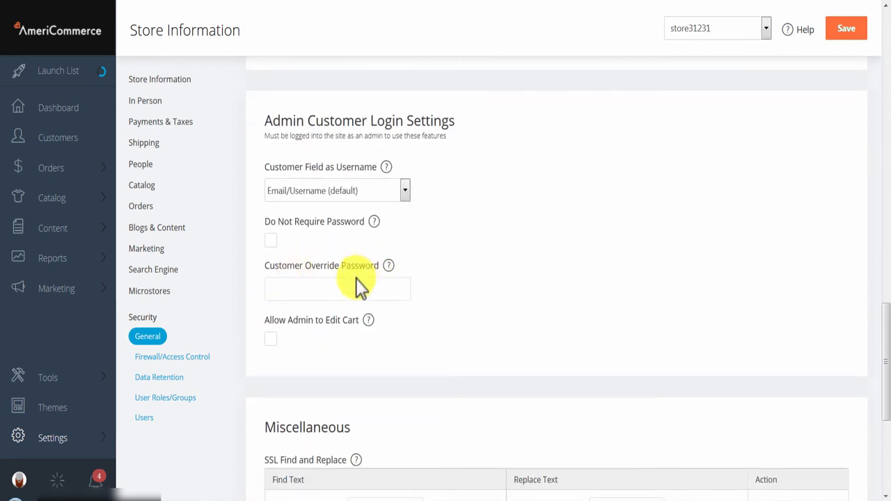
pyautogui.click(337, 288)
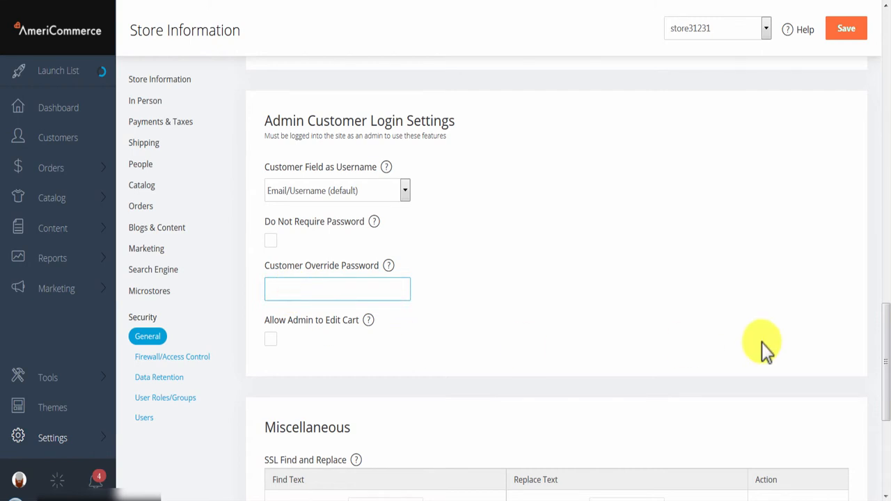
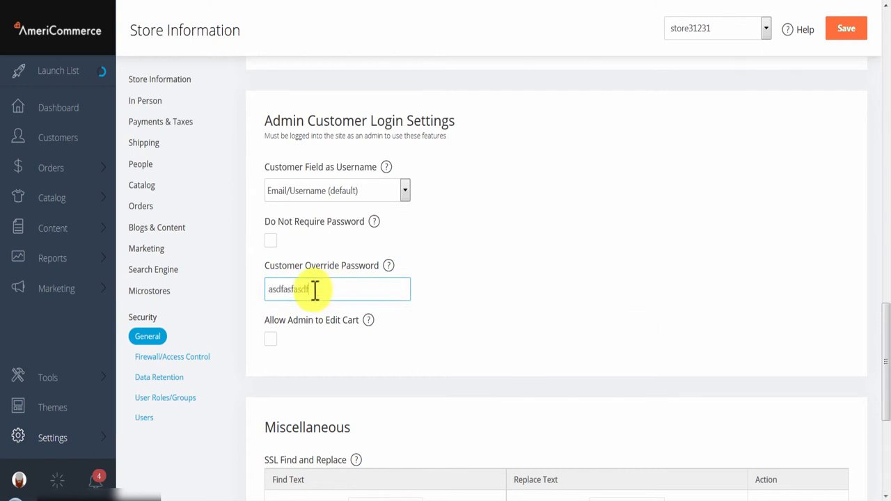
pyautogui.moveTo(508, 293)
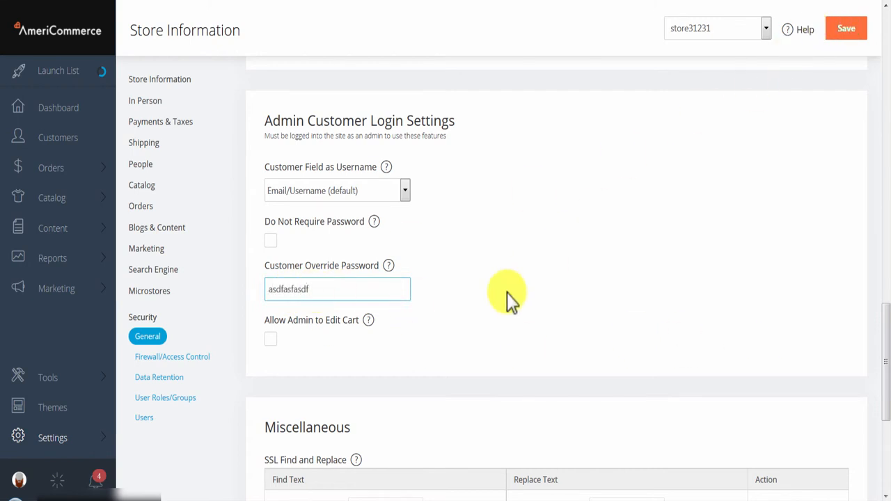